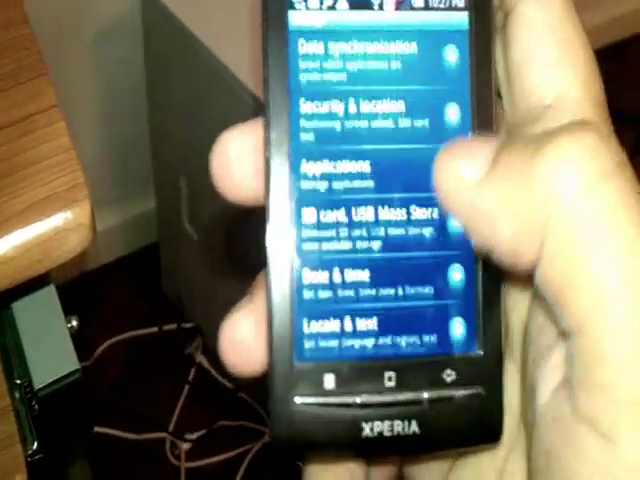
Scroll the SuperOneClick folder and run SuperOneClick.exe
{"action": "scroll", "scroll_direction": "down", "scroll_amount": 3}
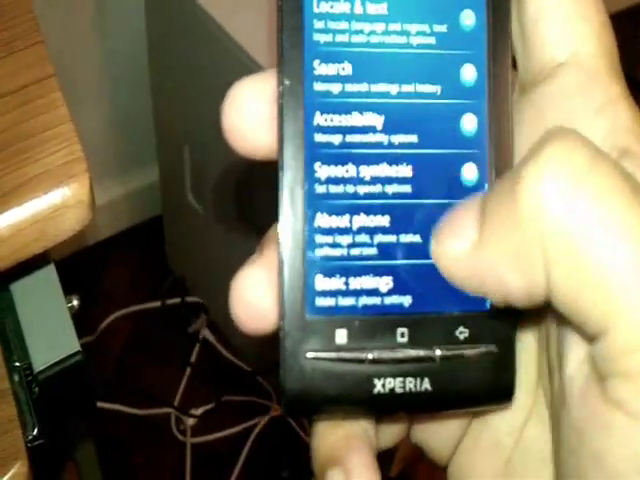
{"action": "scroll", "scroll_direction": "down", "scroll_amount": 3}
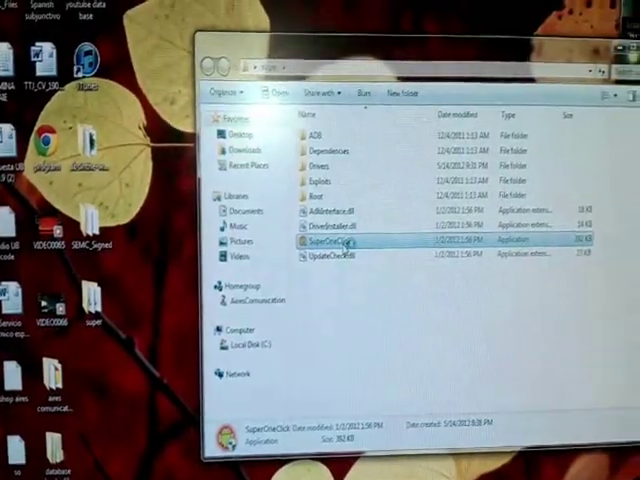
{"action": "double_click", "coordinate": [330, 242]}
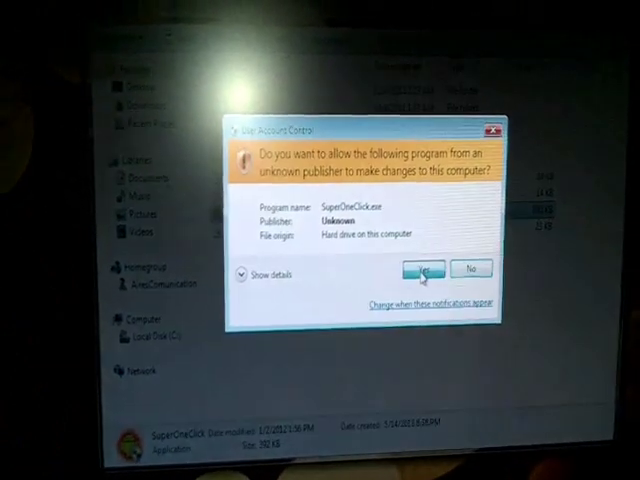
Approve the User Account Control prompt so SuperOneClick can start
{"action": "left_click", "coordinate": [426, 268]}
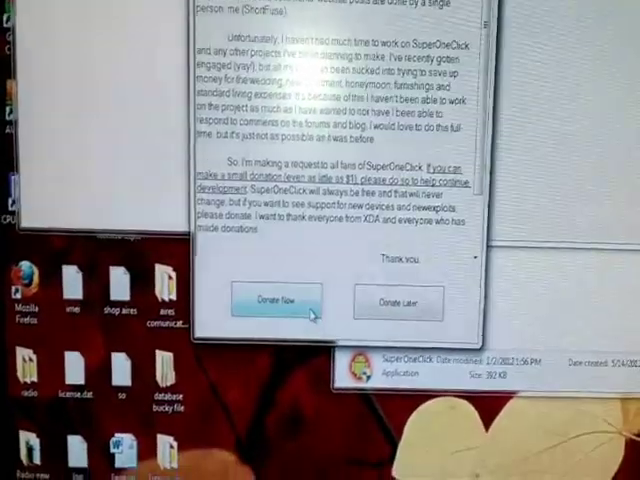